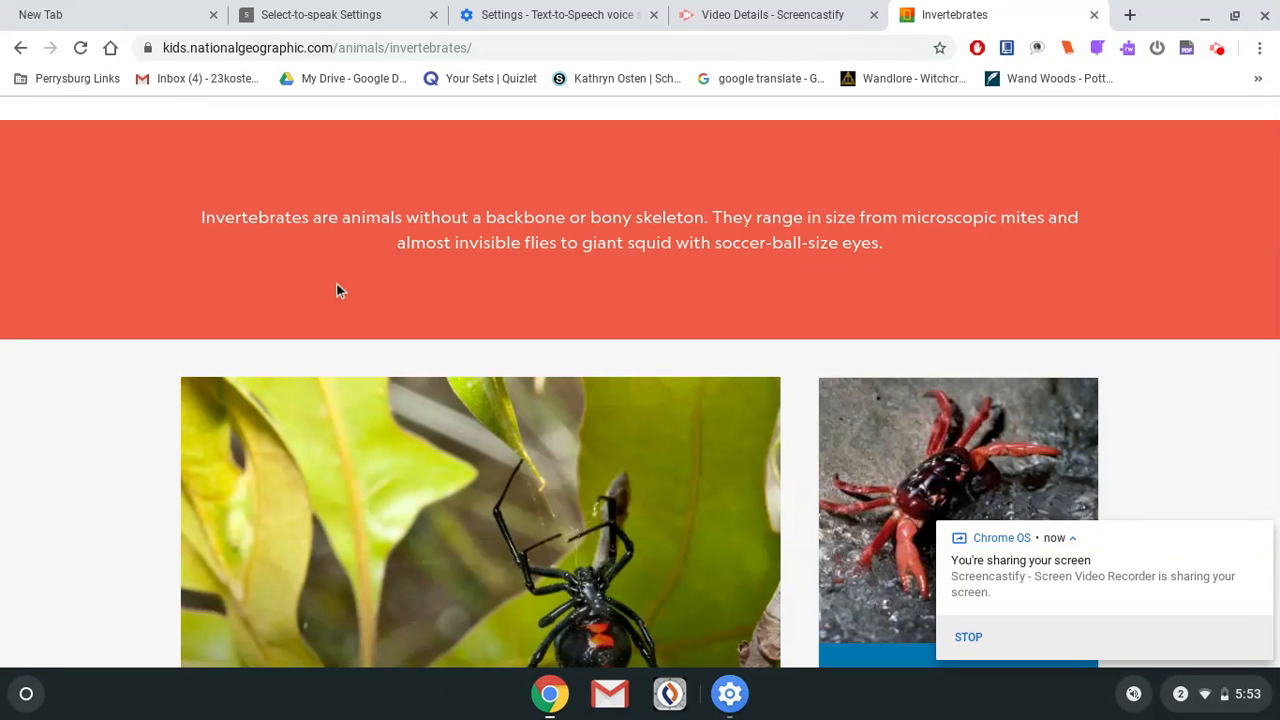
- Select the whole Invertebrates introductory paragraph on the National Geographic Kids page
double_click(254, 216)
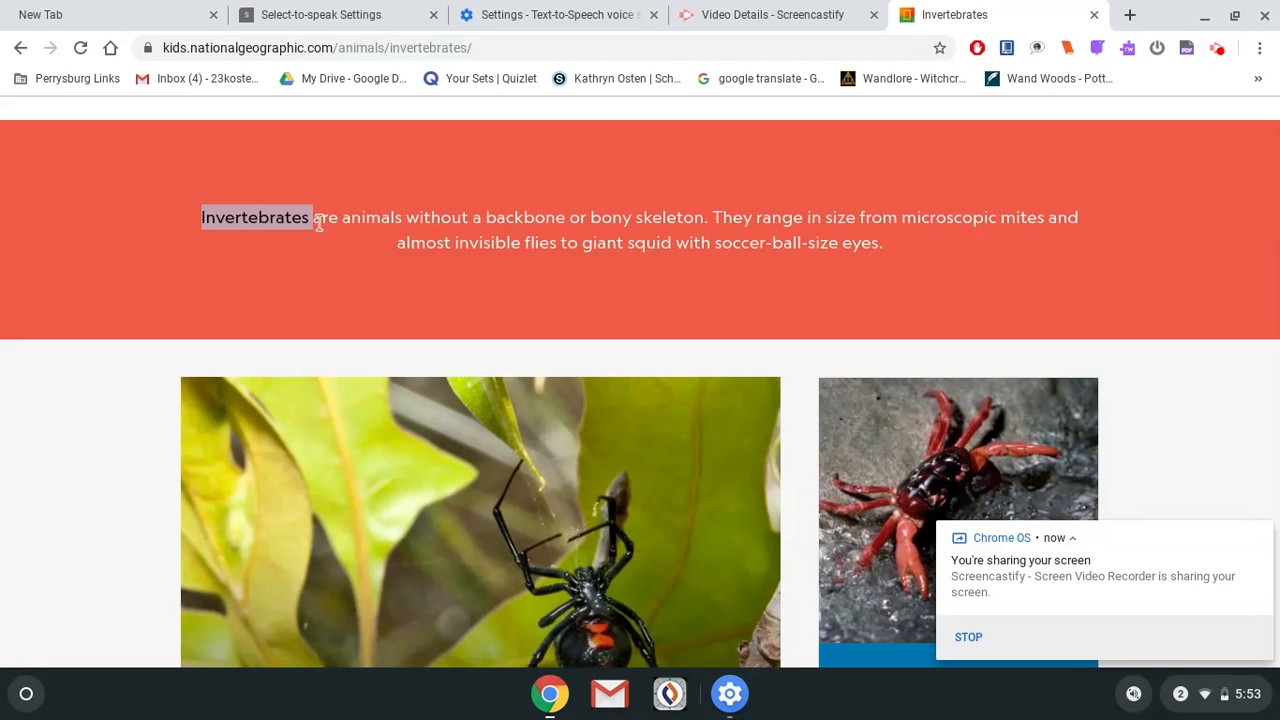
left_click_drag(312, 216, 884, 242)
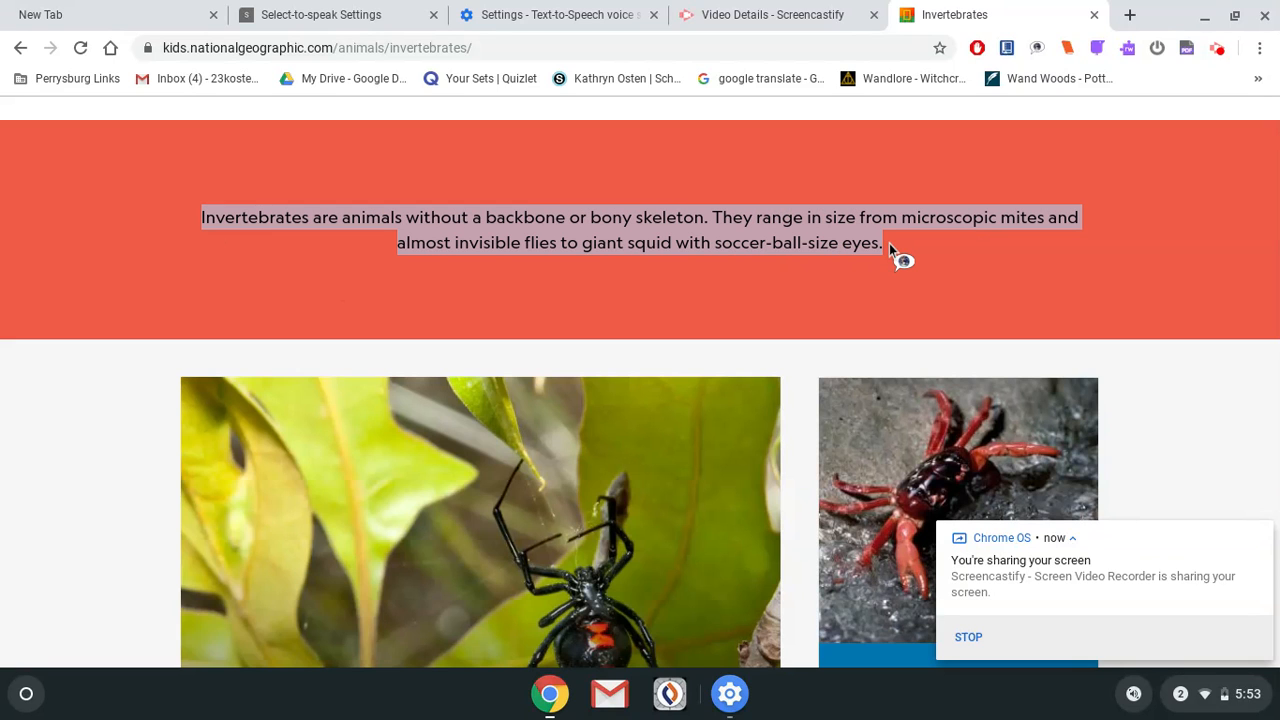
mouse_move(904, 264)
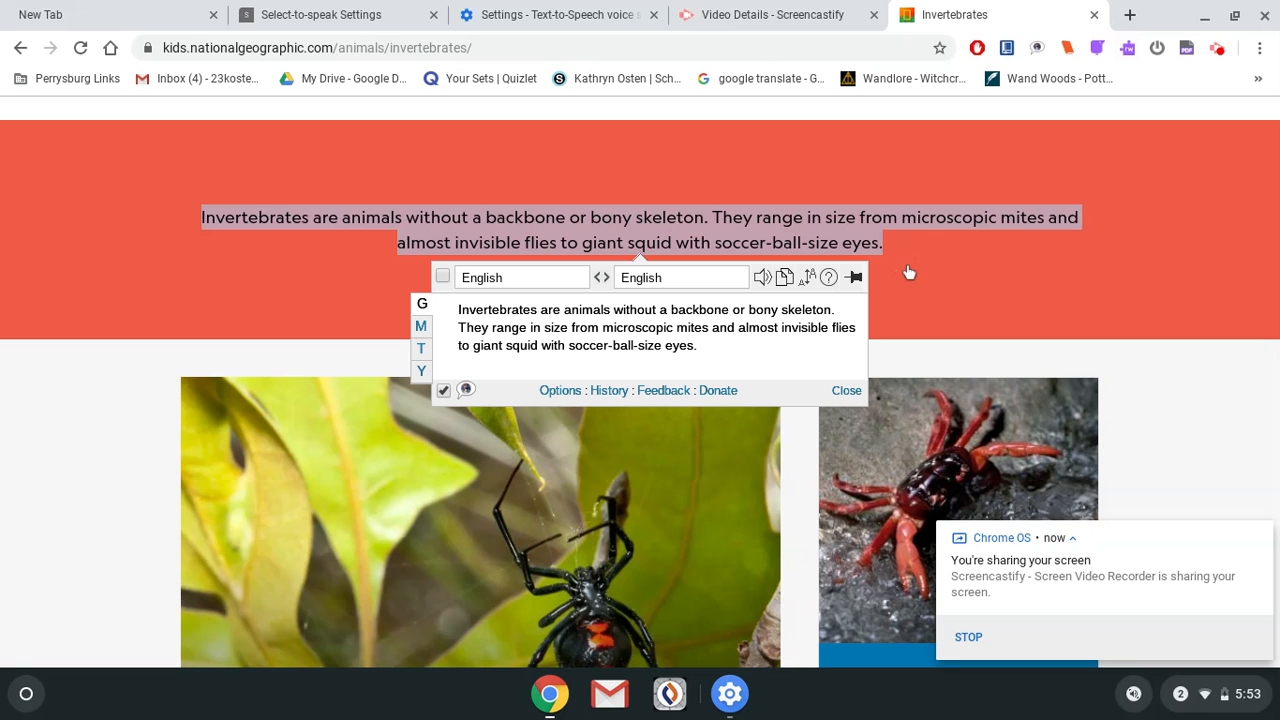
mouse_move(450, 312)
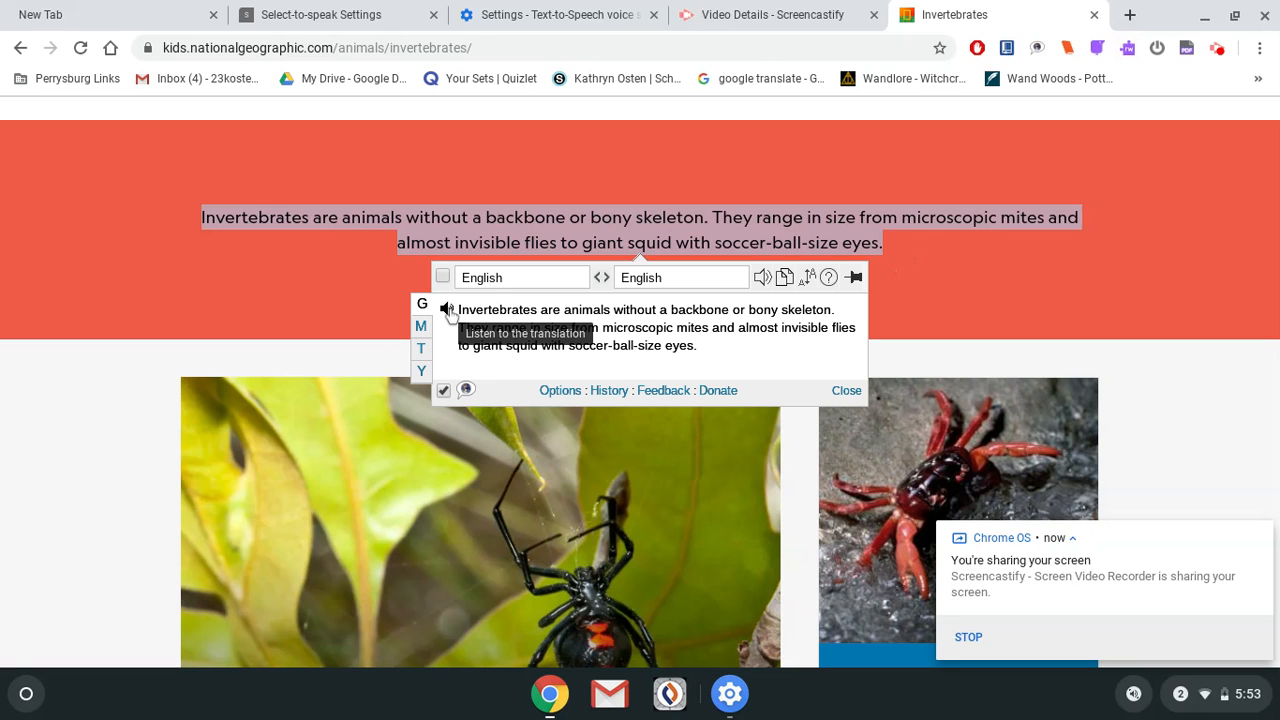
- Have the translation extension's Listen button read the Invertebrates paragraph aloud
left_click(446, 308)
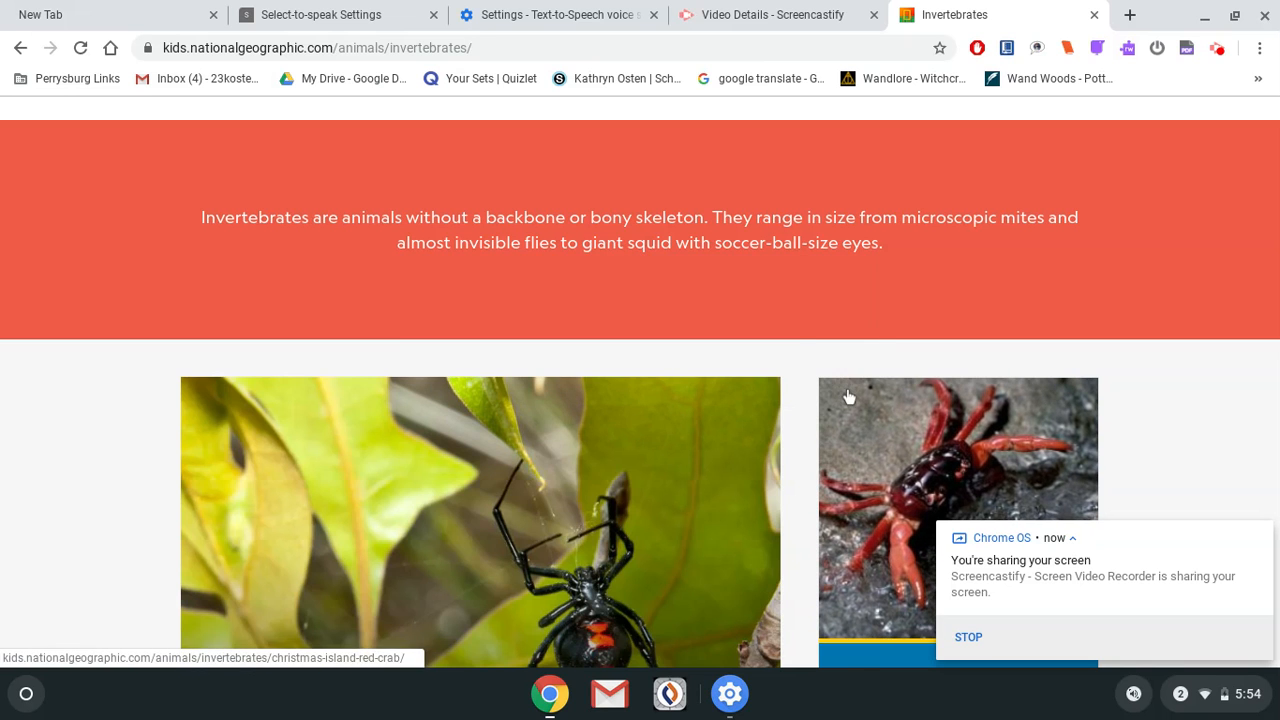
mouse_move(688, 272)
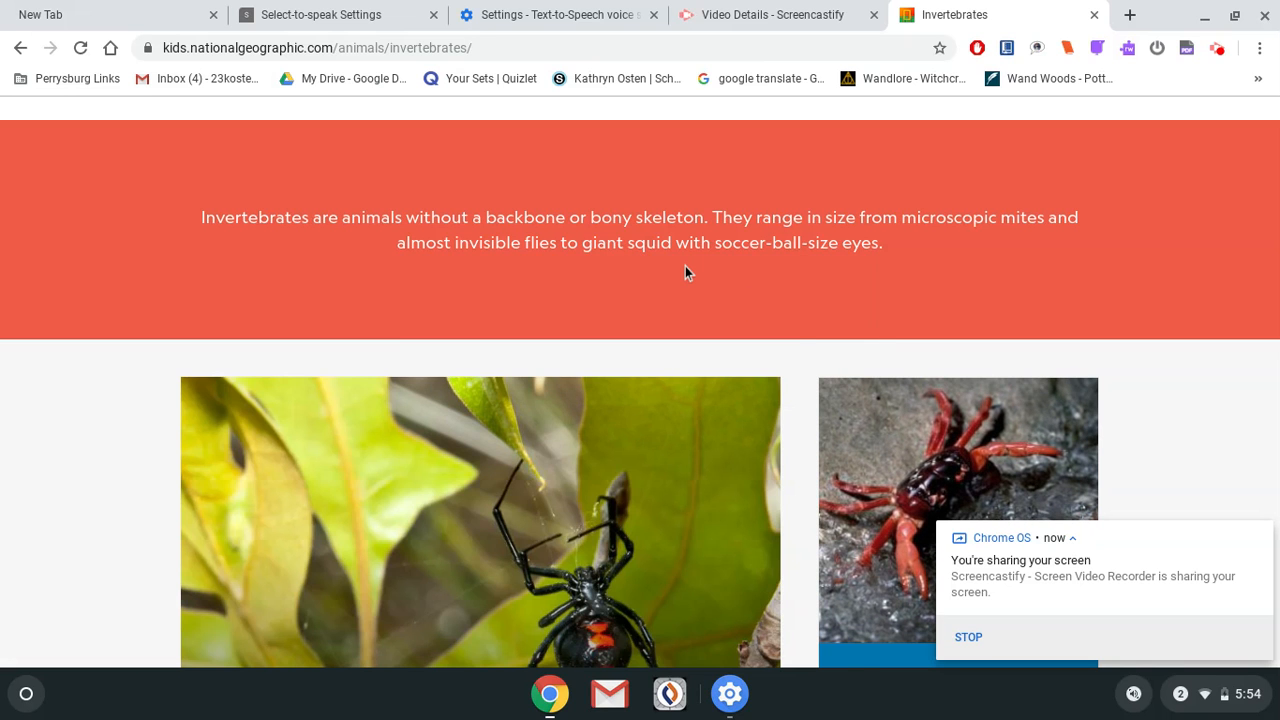
mouse_move(540, 314)
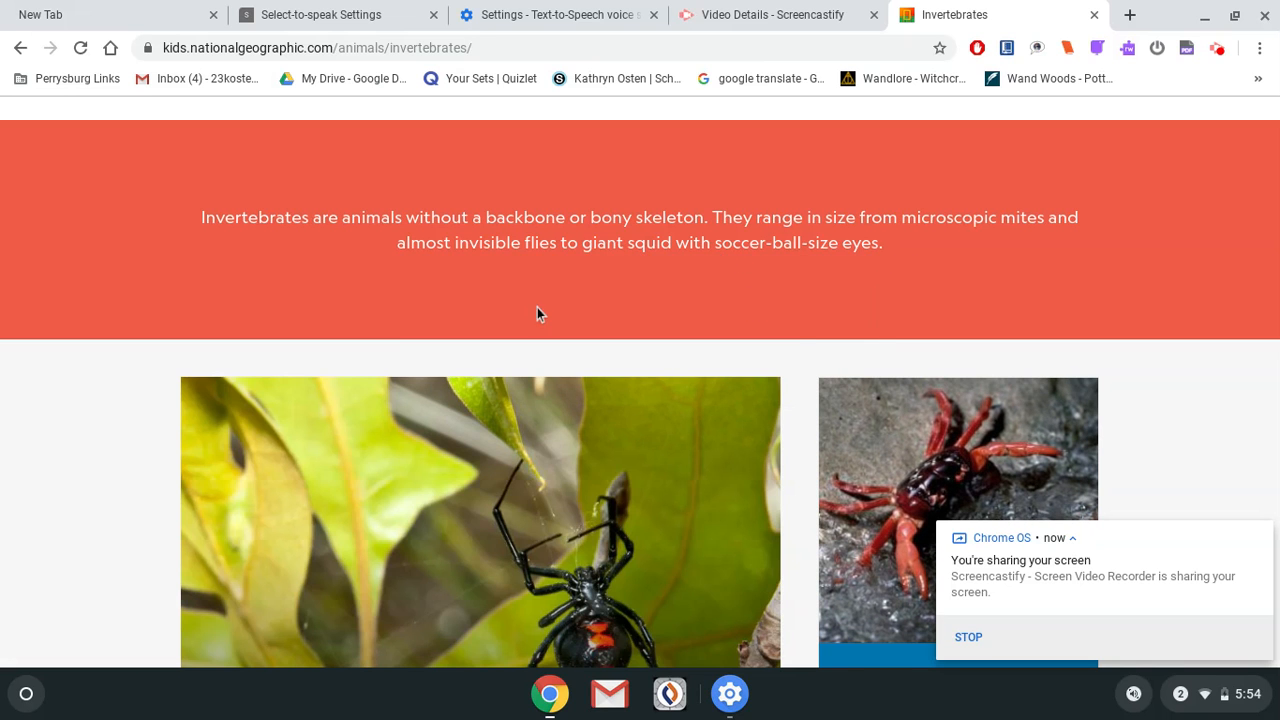
mouse_move(548, 292)
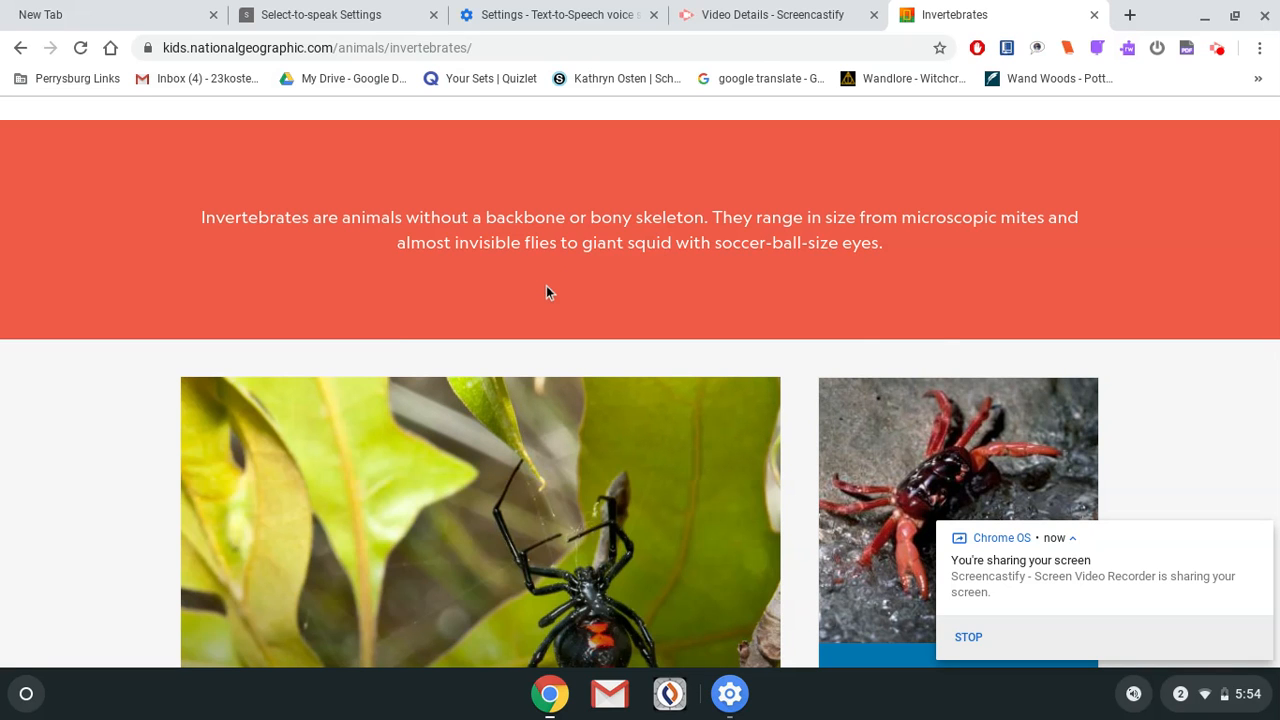